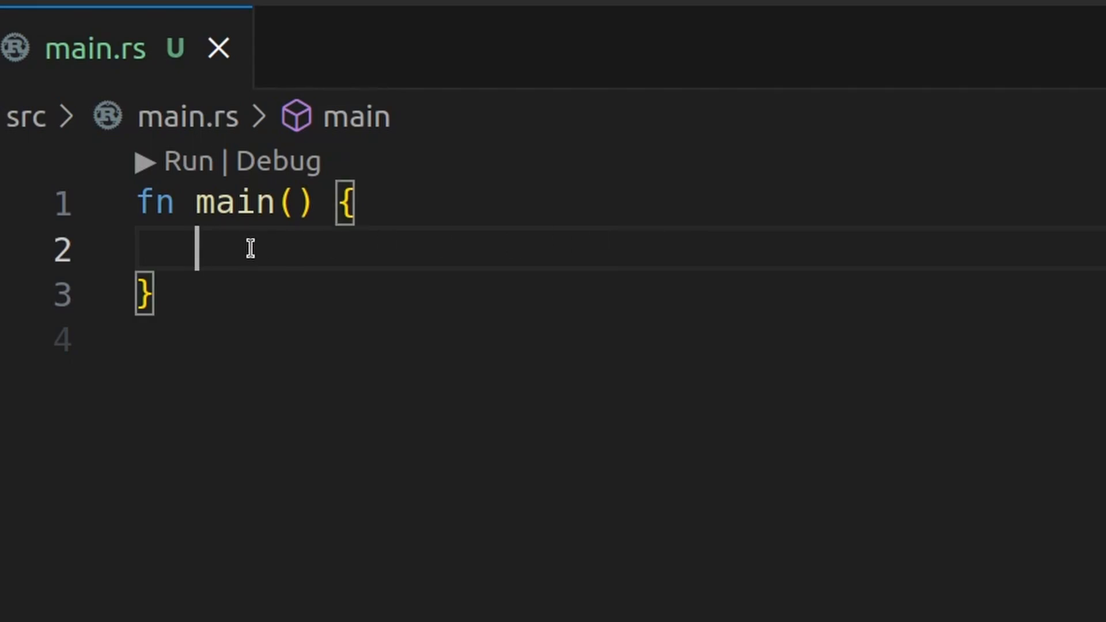
Declare `let score: i8 = 10;` inside main.
type("let score:")
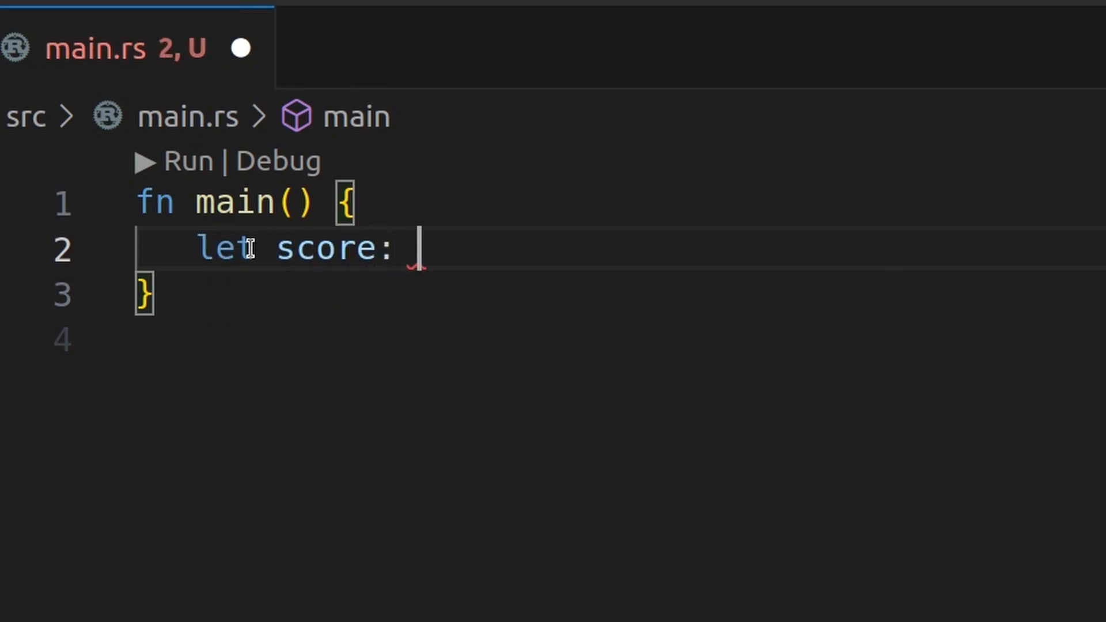
type("i8 = 10;")
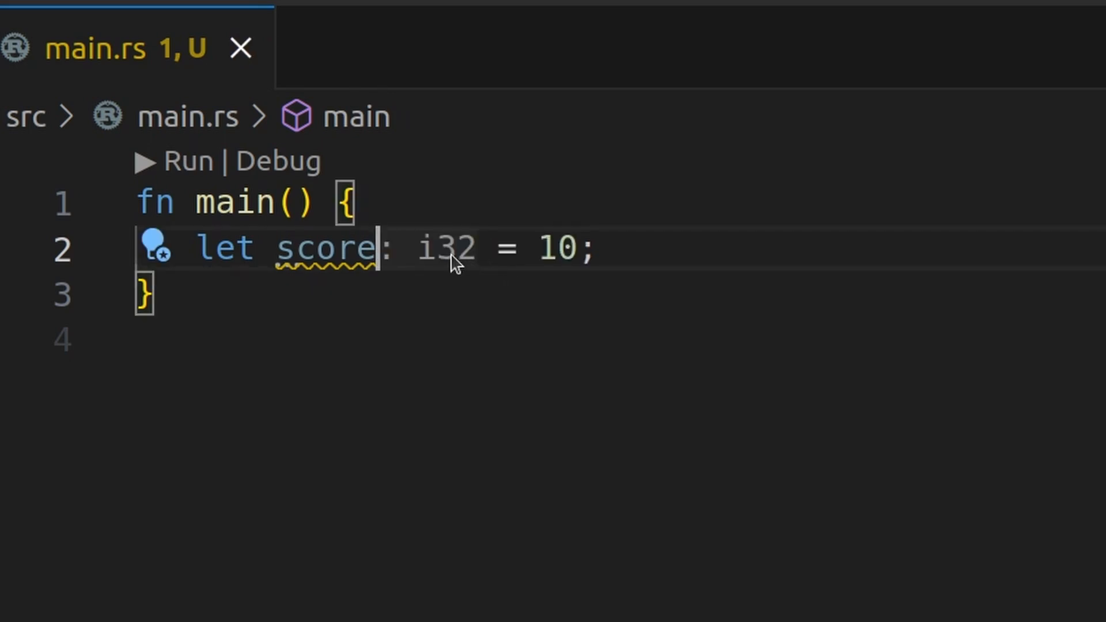
mouse_move(321, 248)
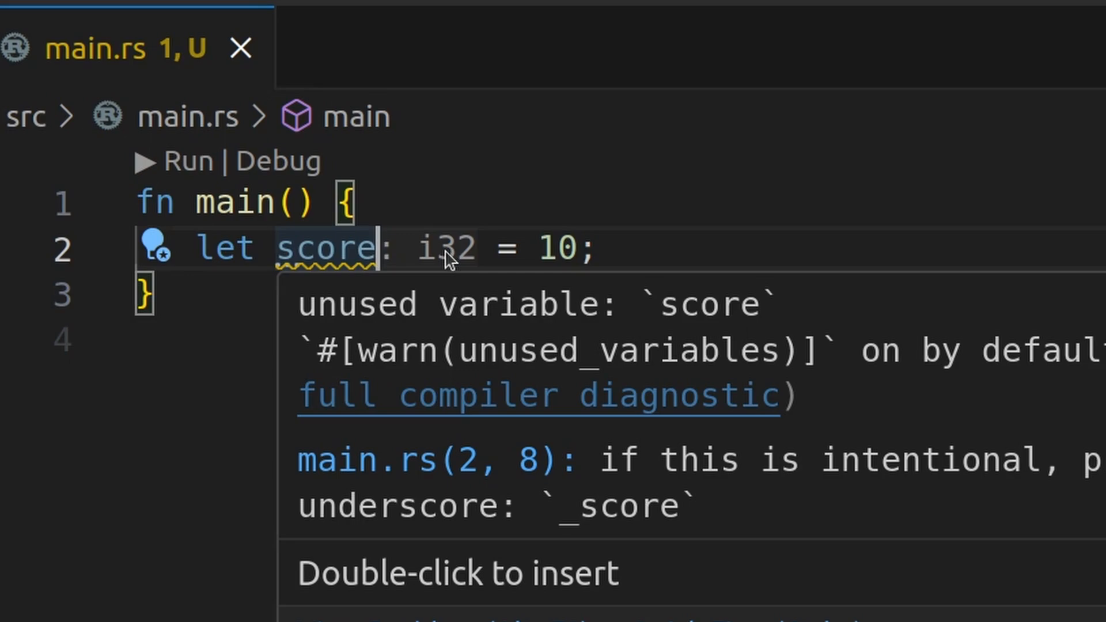
mouse_move(376, 305)
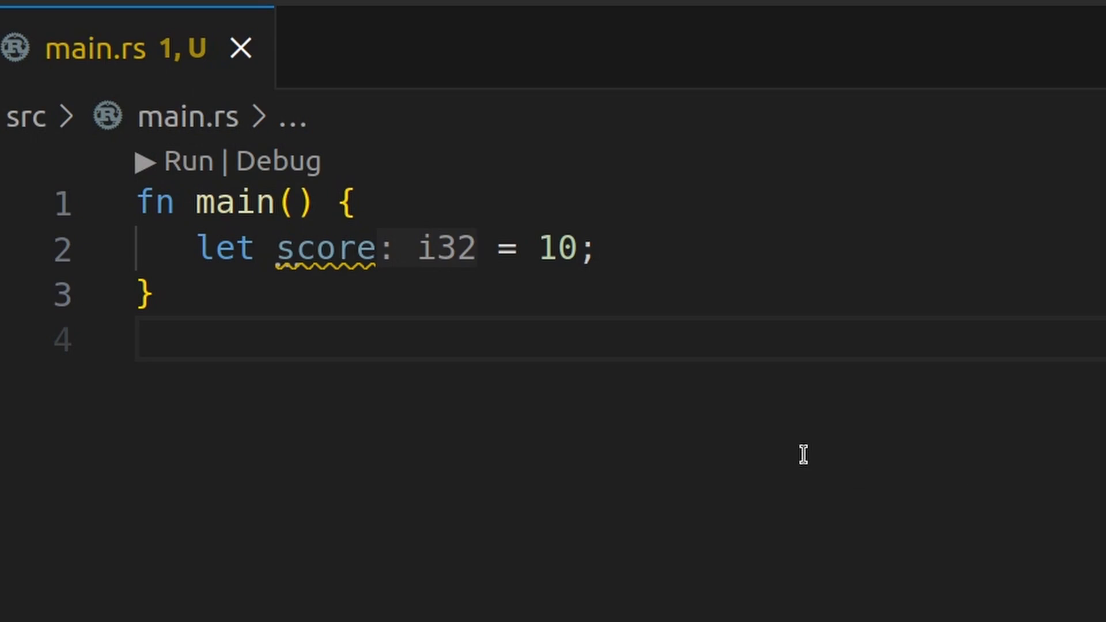
Add `score = score + 1;` and select the line to read its immutability error.
type("score = score + 1;")
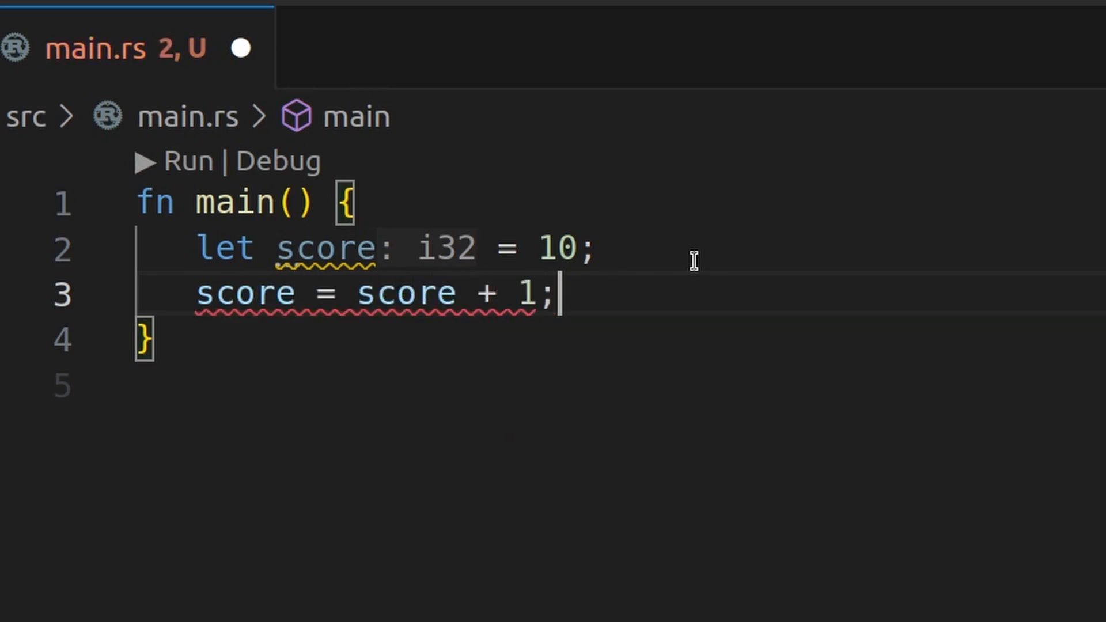
mouse_move(268, 292)
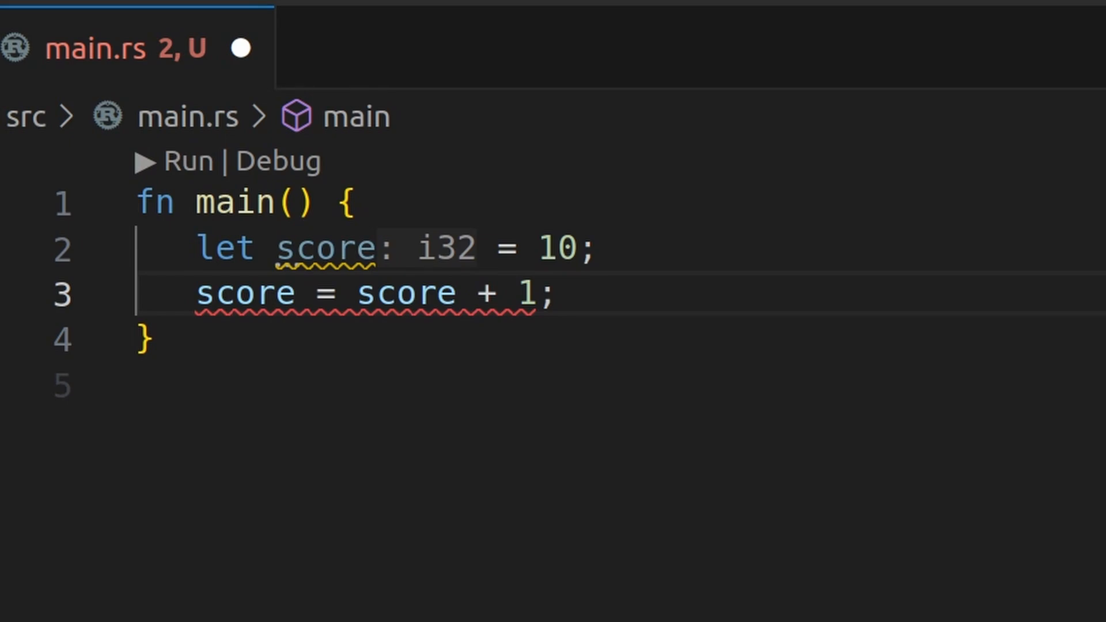
left_click_drag(196, 292, 402, 292)
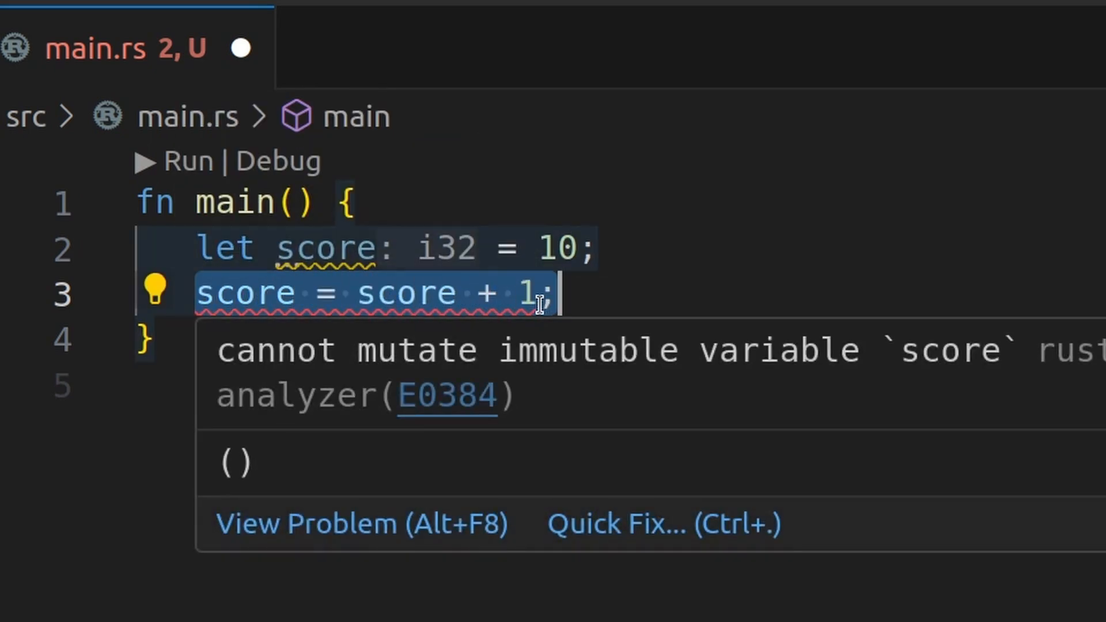
Shadow score with `let score = "eleven";`, print it, and run the program.
type("let score = \"elev\"")
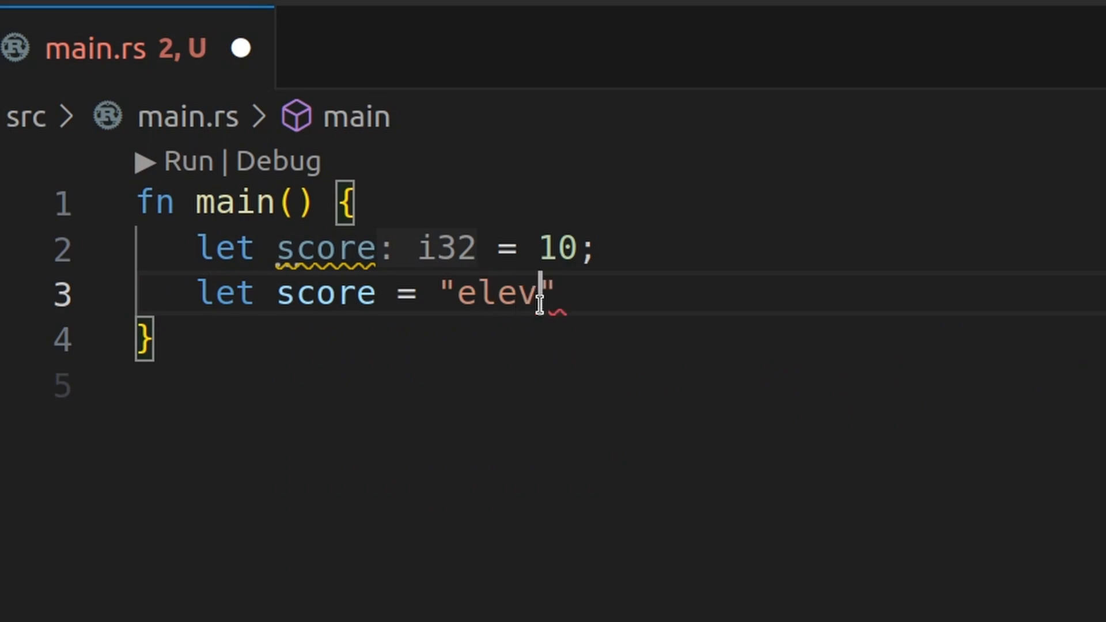
type("en\";")
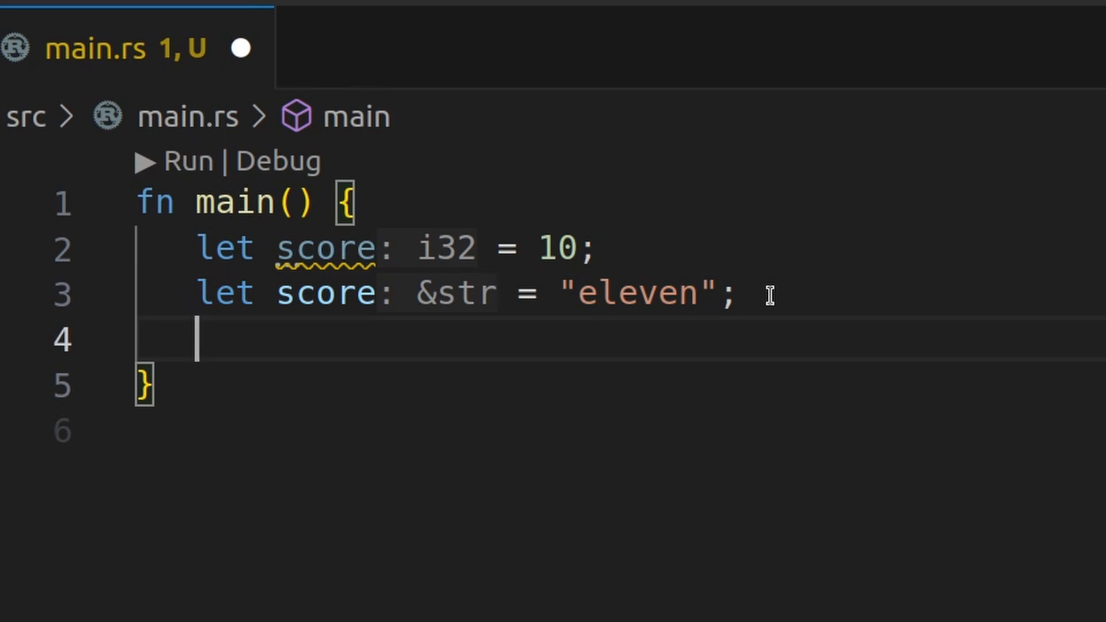
type("println!(\"\")")
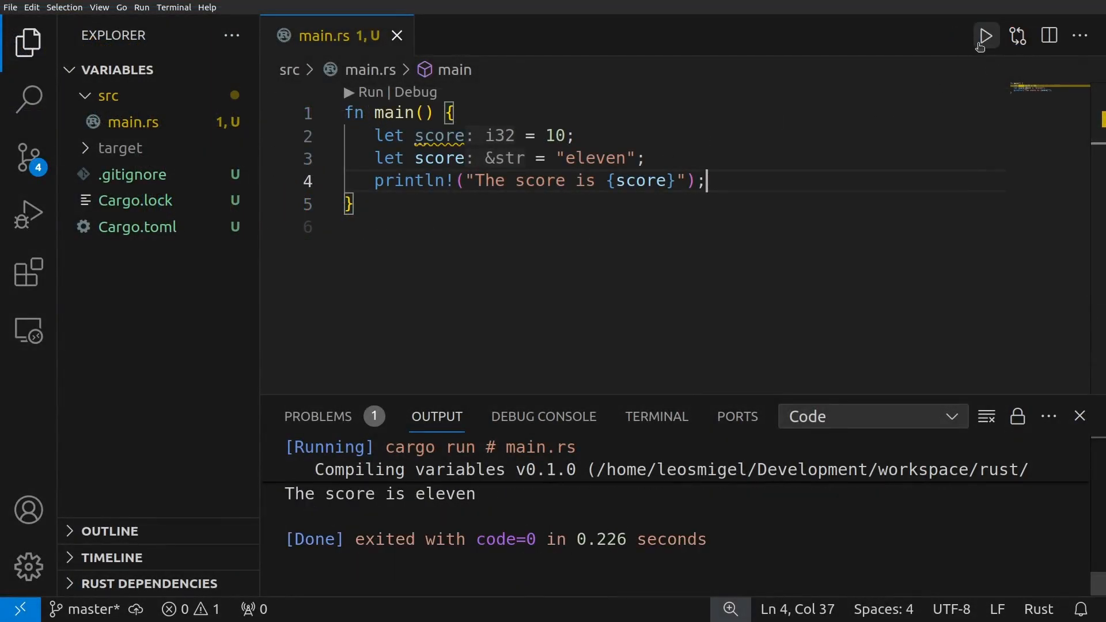
left_click(985, 35)
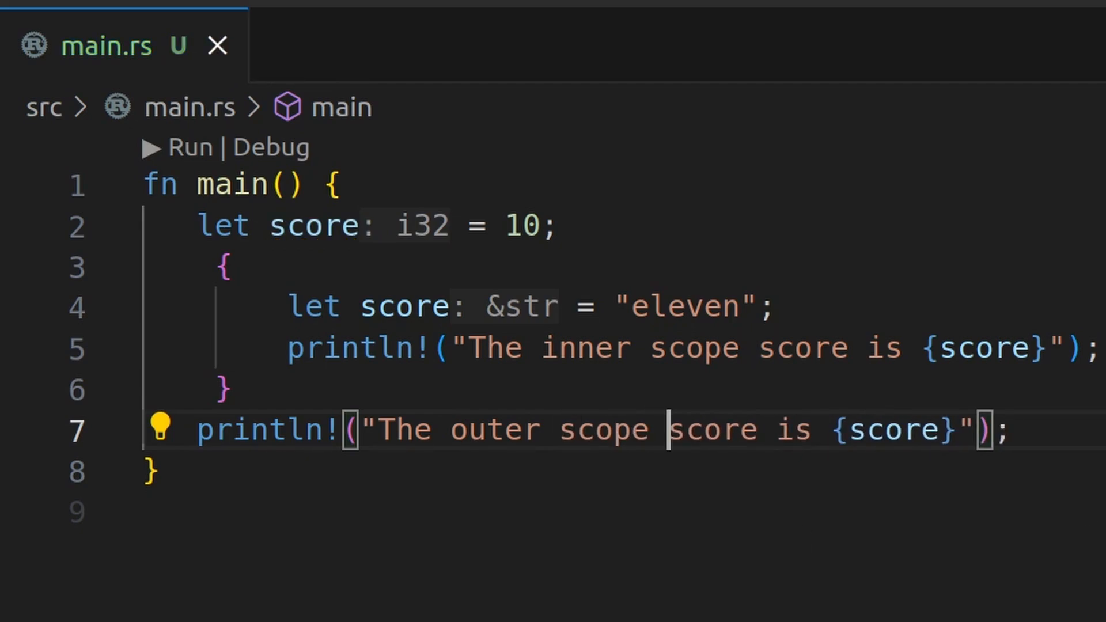
mouse_move(509, 549)
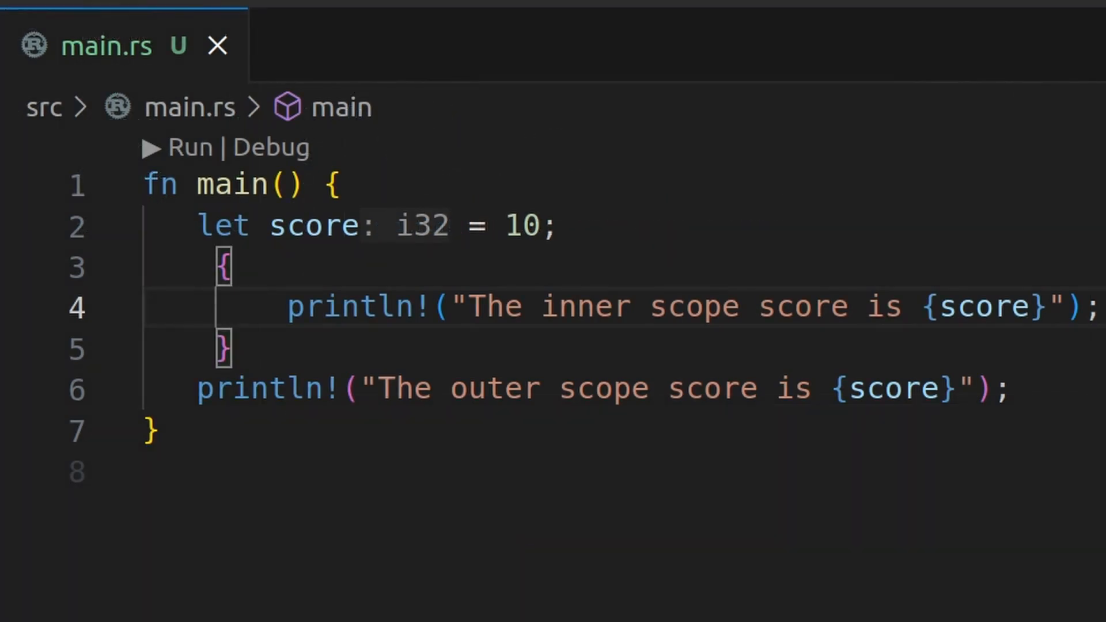
Increment the mutable score in the inner block and run to check both printed scores.
type("score = score + 1;")
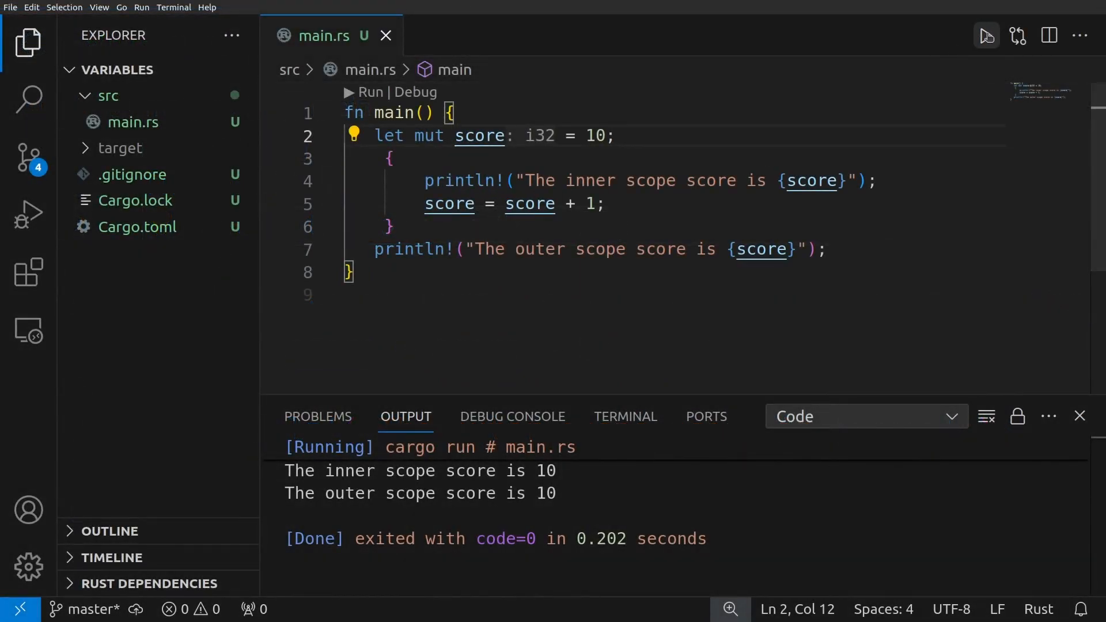
left_click(985, 35)
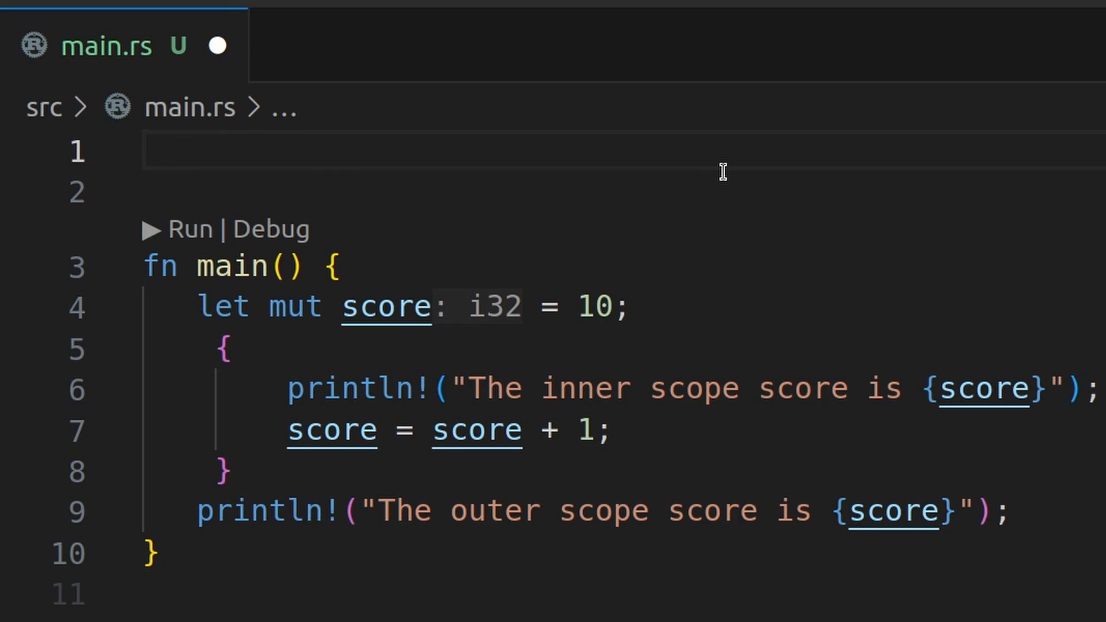
Add `const MAX_SCORE: i32 = 100;` above main and a println of MAX_SCORE at the end.
left_click(145, 151)
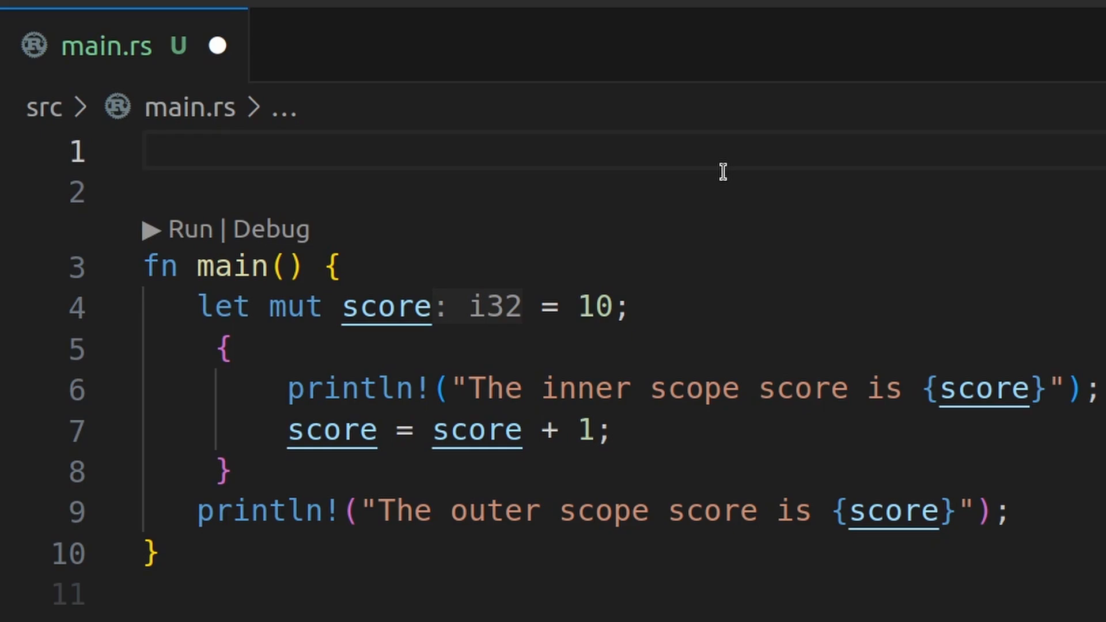
left_click(145, 151)
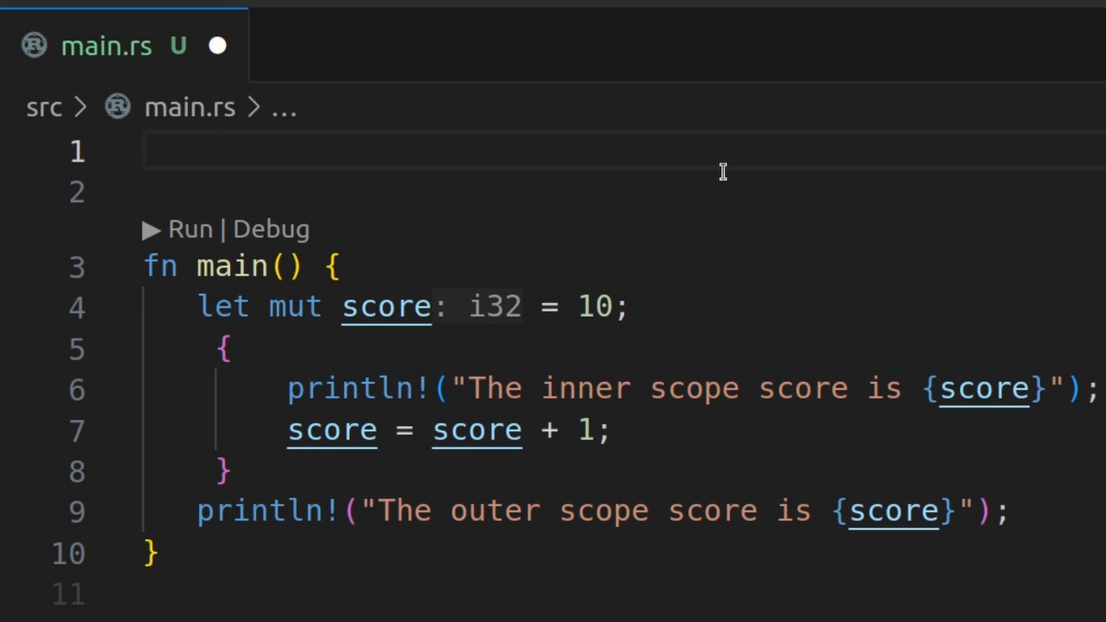
type("const MA")
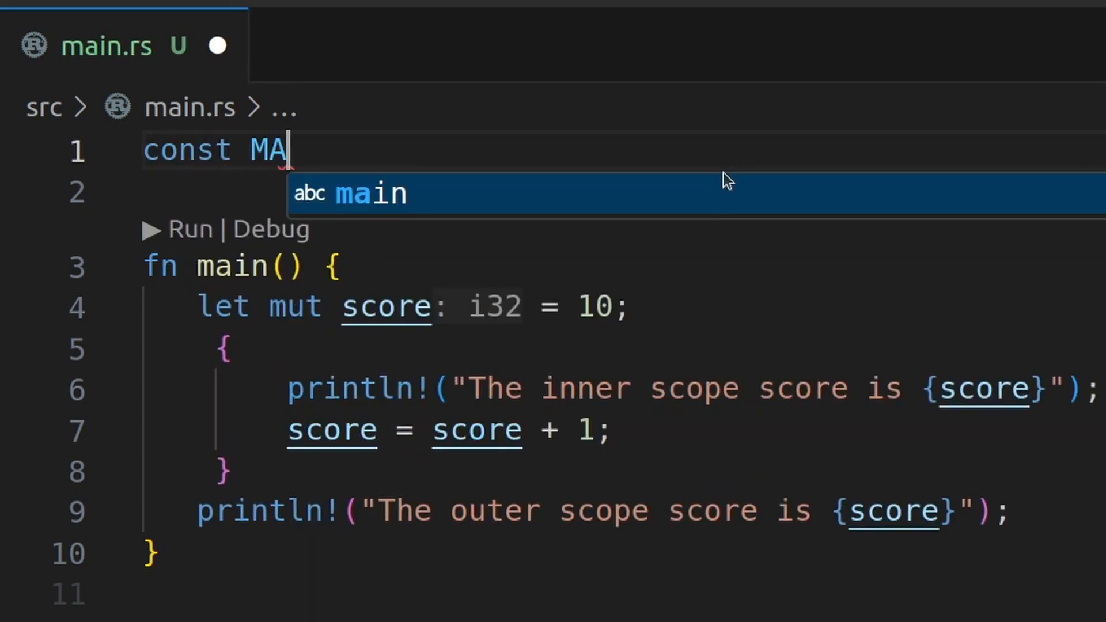
type("X_SCORE: i32 = 100;")
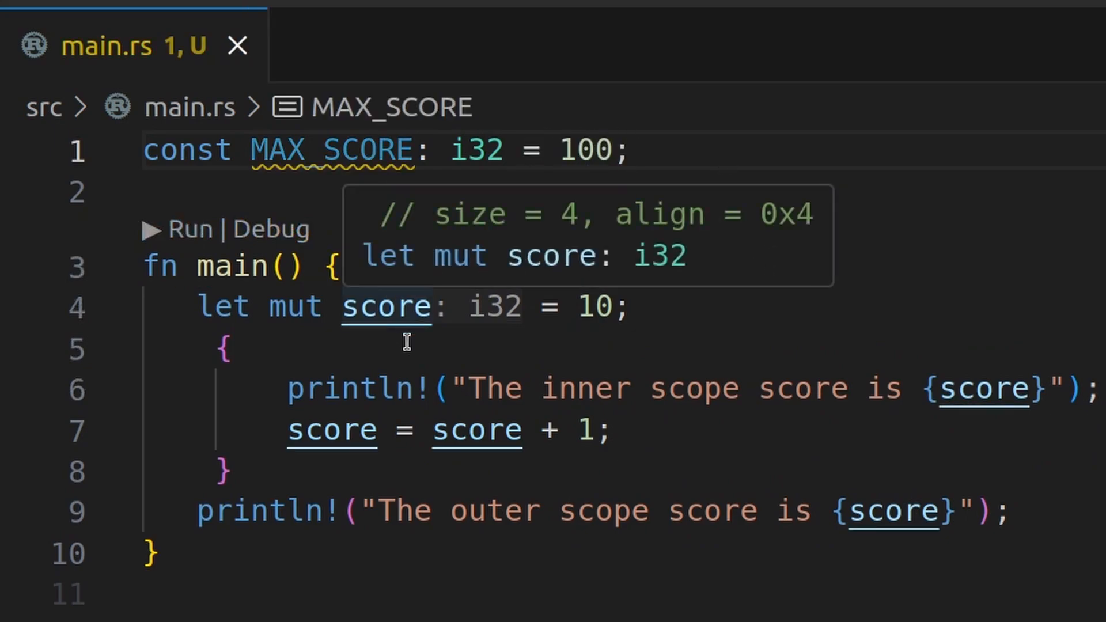
mouse_move(1051, 514)
type("println!(\"The max score is {}\", );")
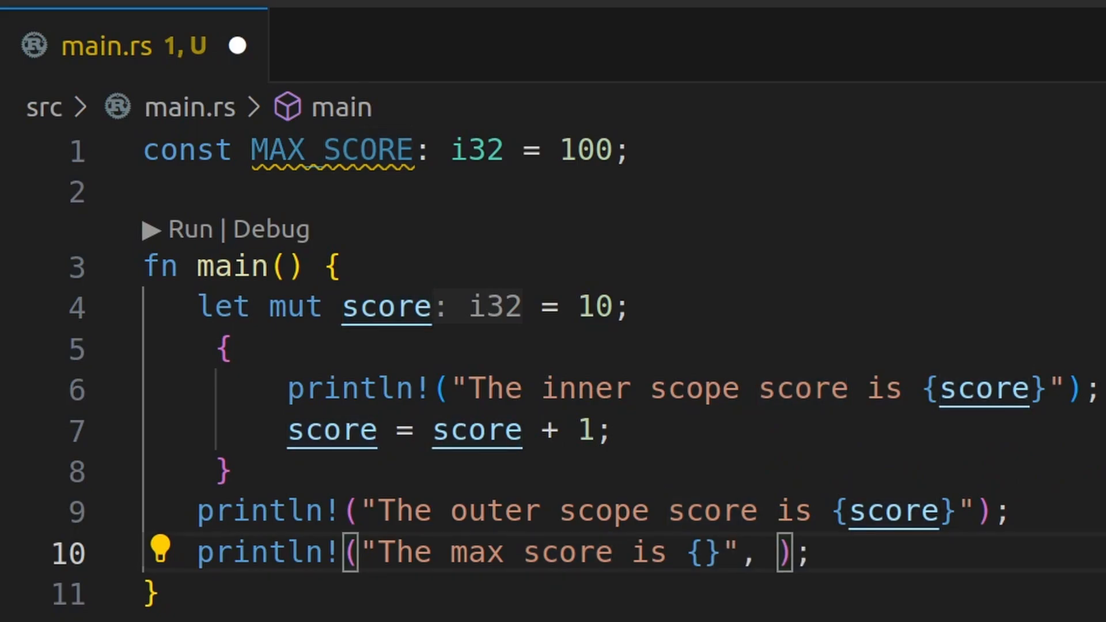
type("MAX_SCO")
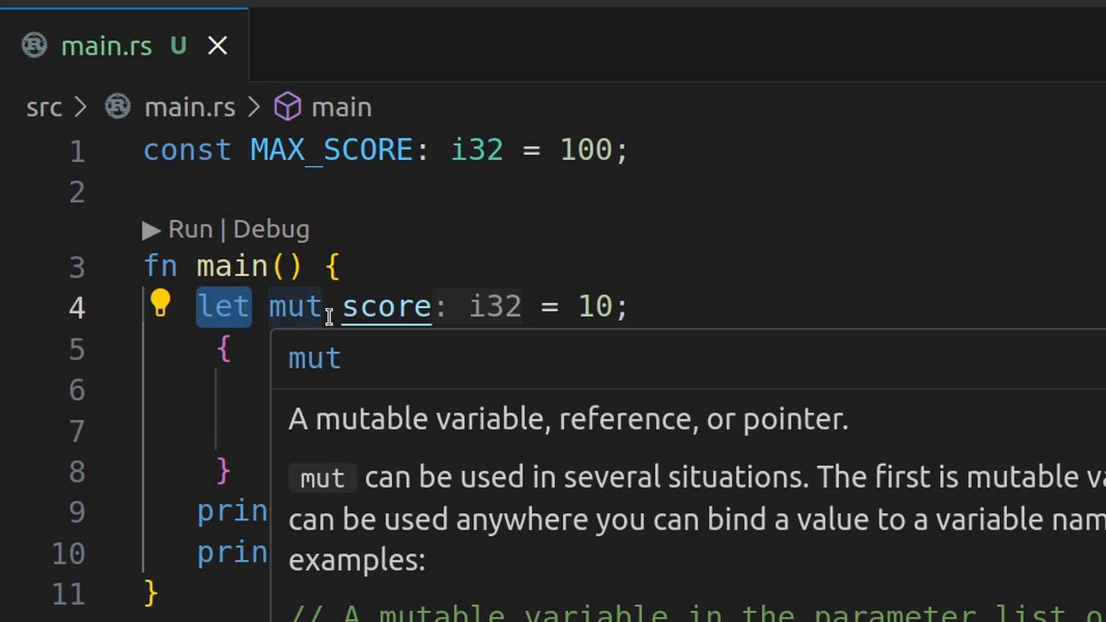
mouse_move(296, 307)
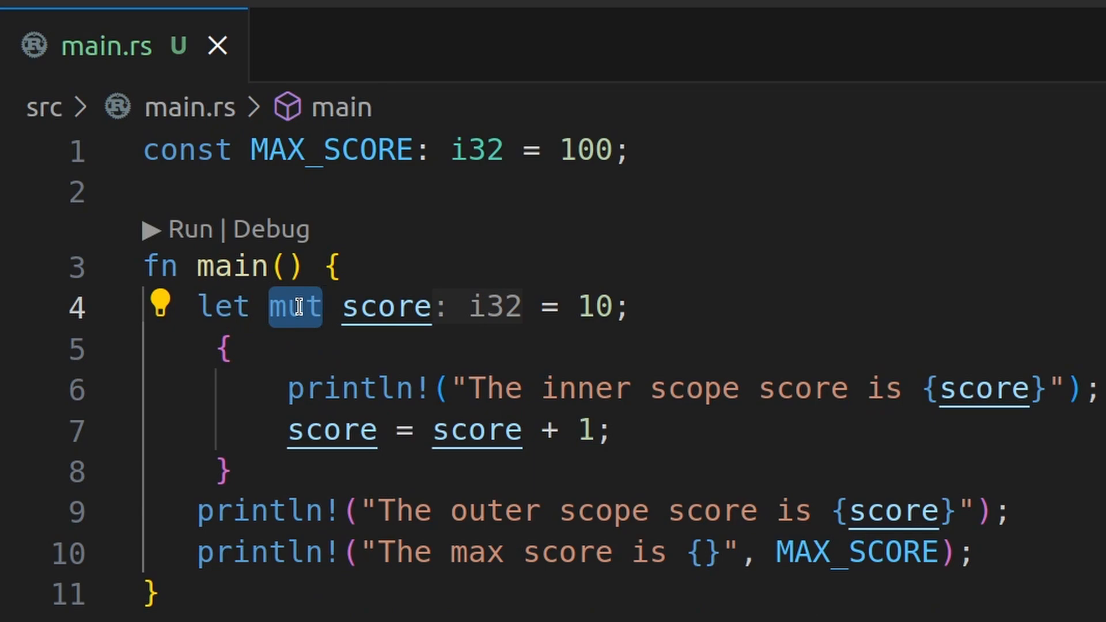
Place the cursor on the `mut` keyword after reading its documentation.
left_click(322, 307)
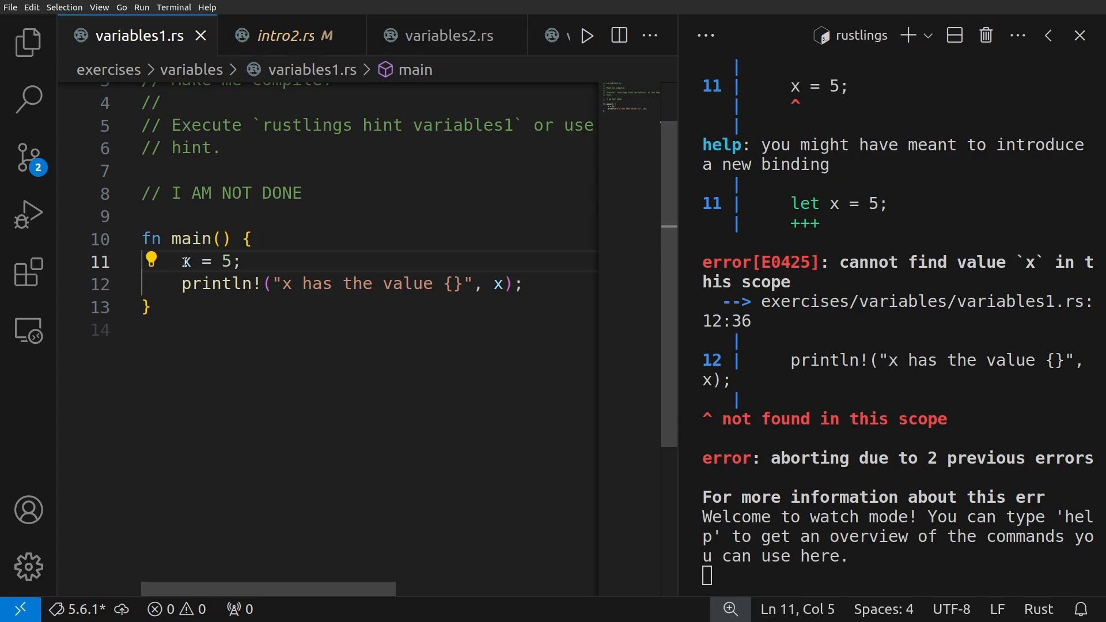
Declare x with `let x = 5;` in variables1.rs so it compiles.
type("let")
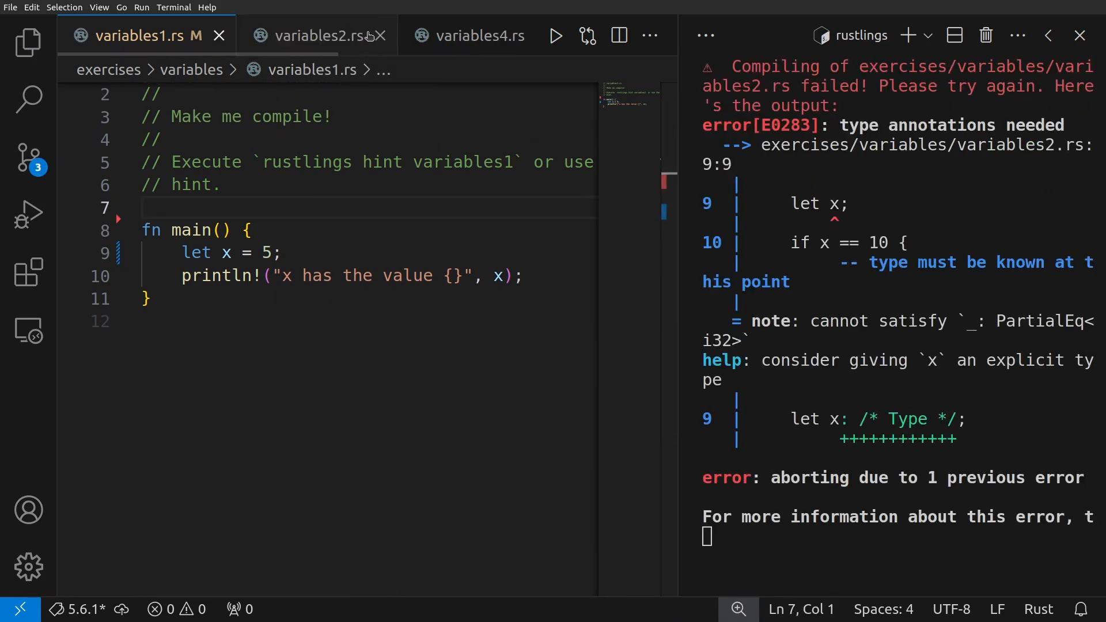
Initialize x to 10 in variables2.rs so it compiles.
left_click(319, 35)
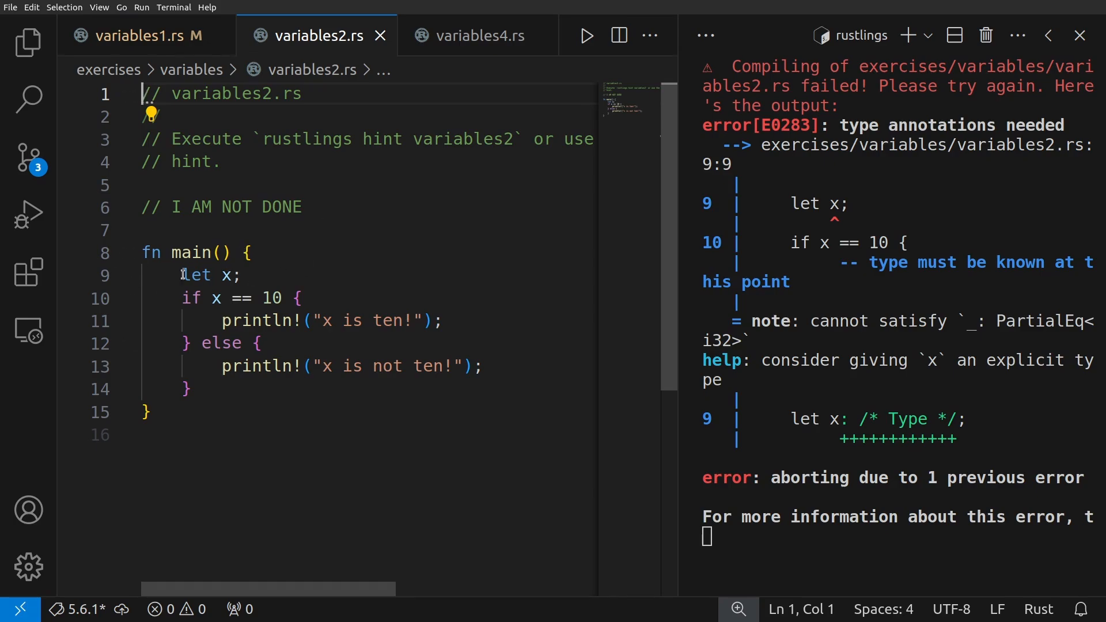
mouse_move(222, 298)
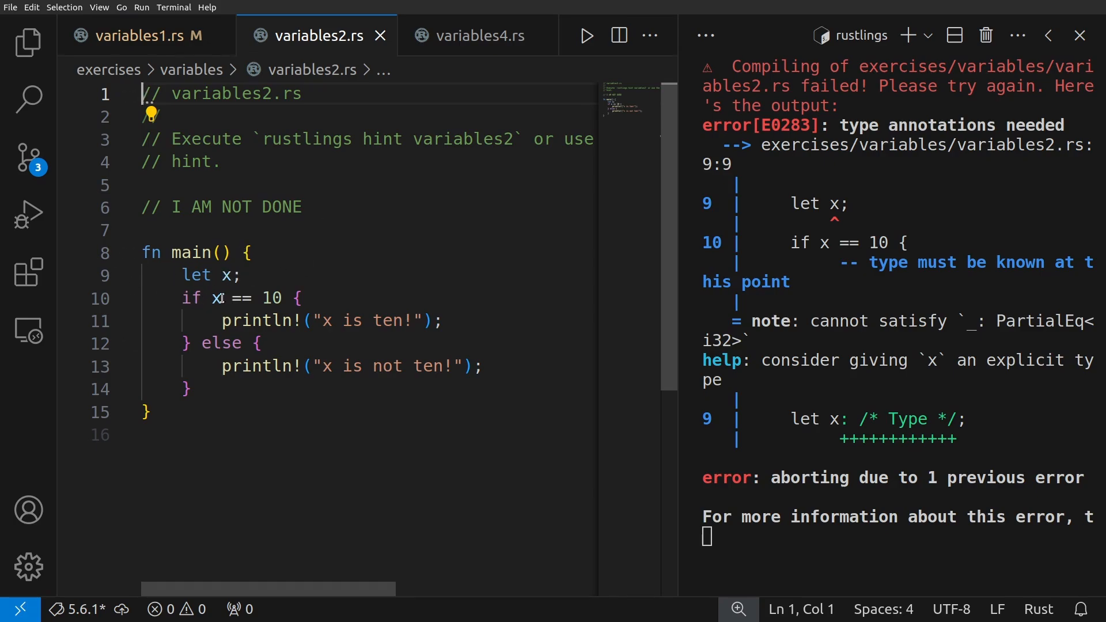
mouse_move(272, 298)
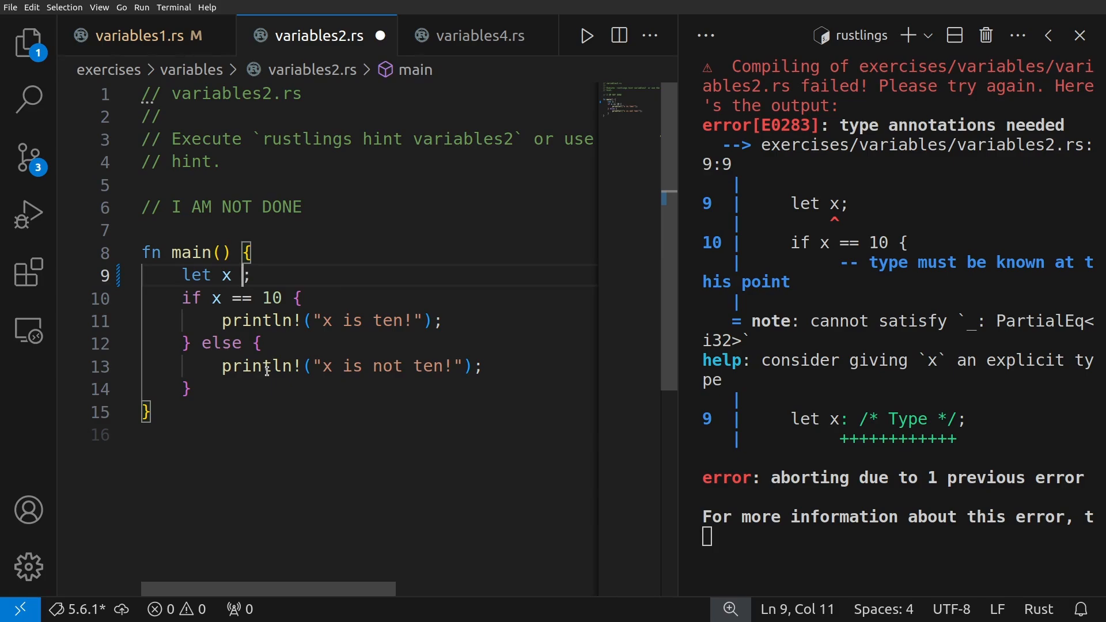
type("= 10")
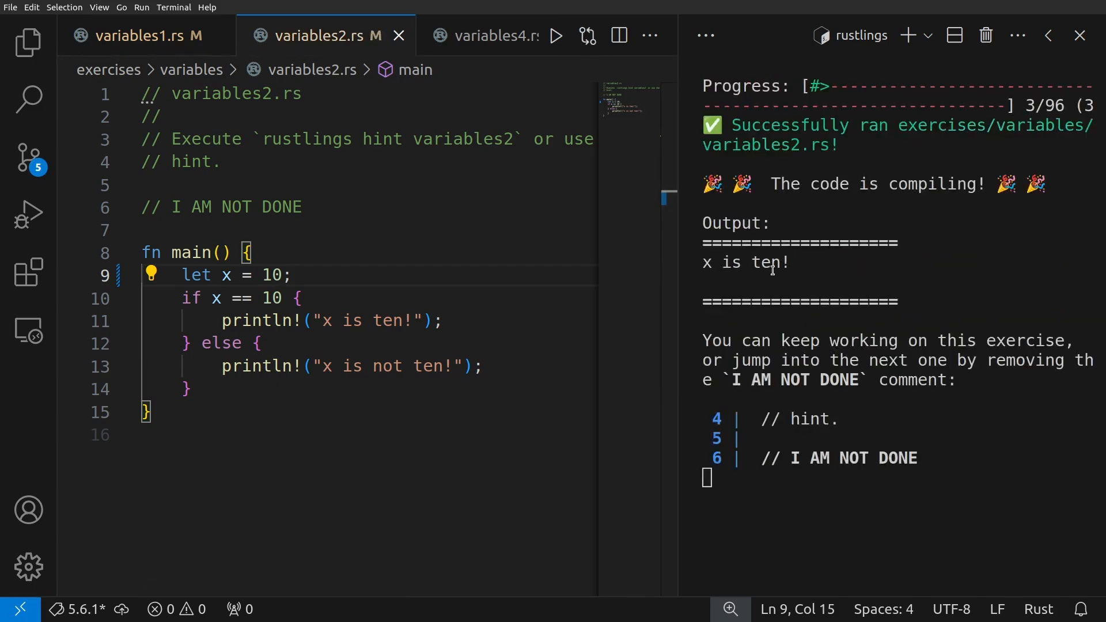
left_click(274, 275)
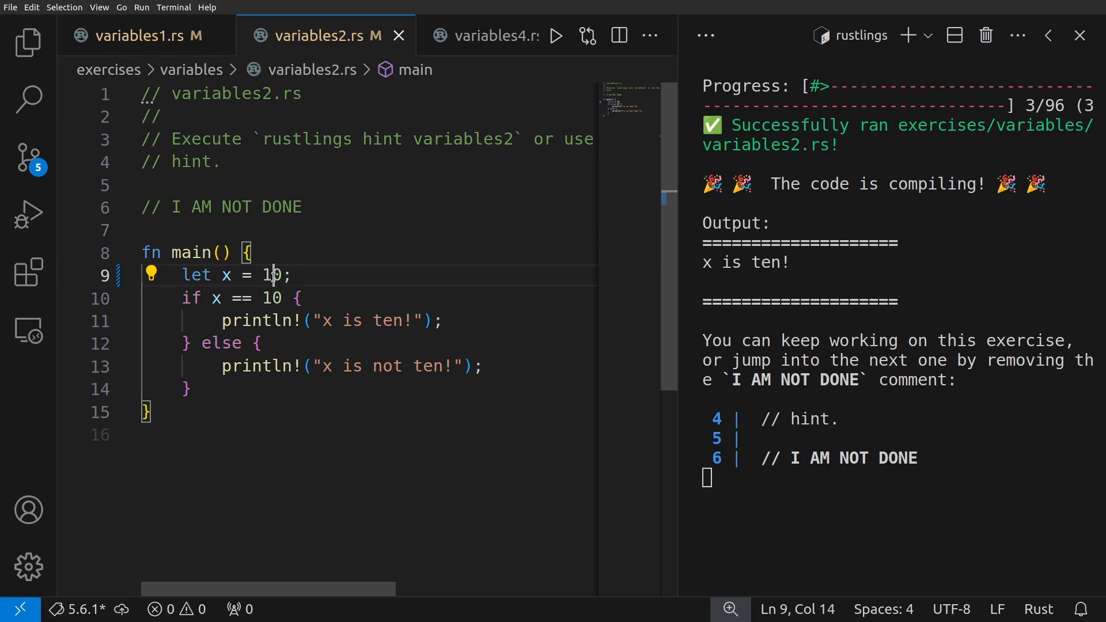
type("1")
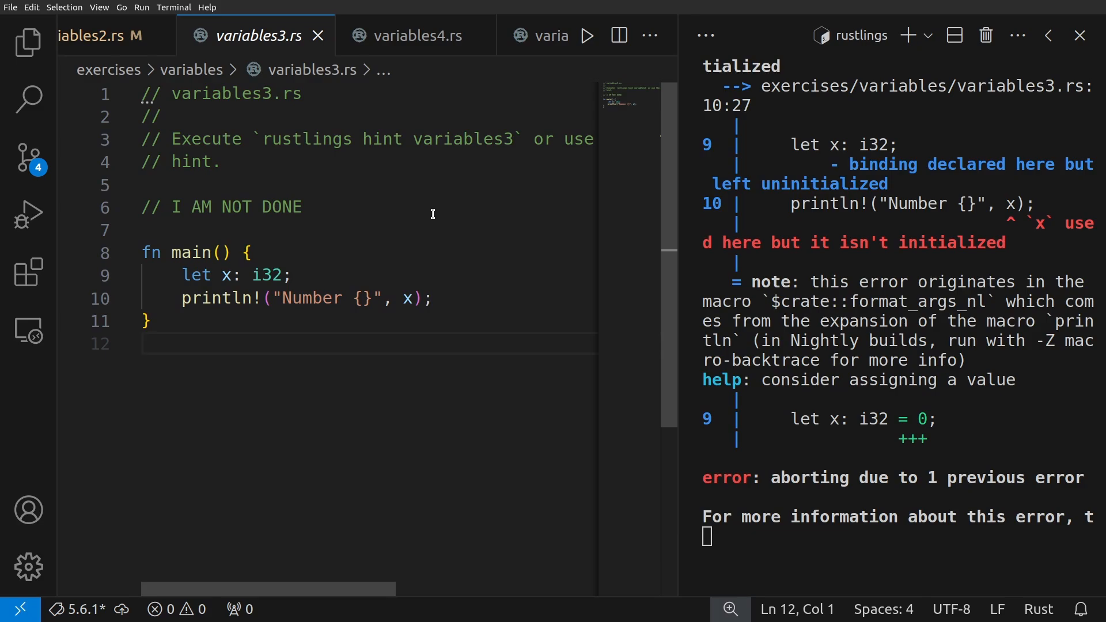
mouse_move(339, 258)
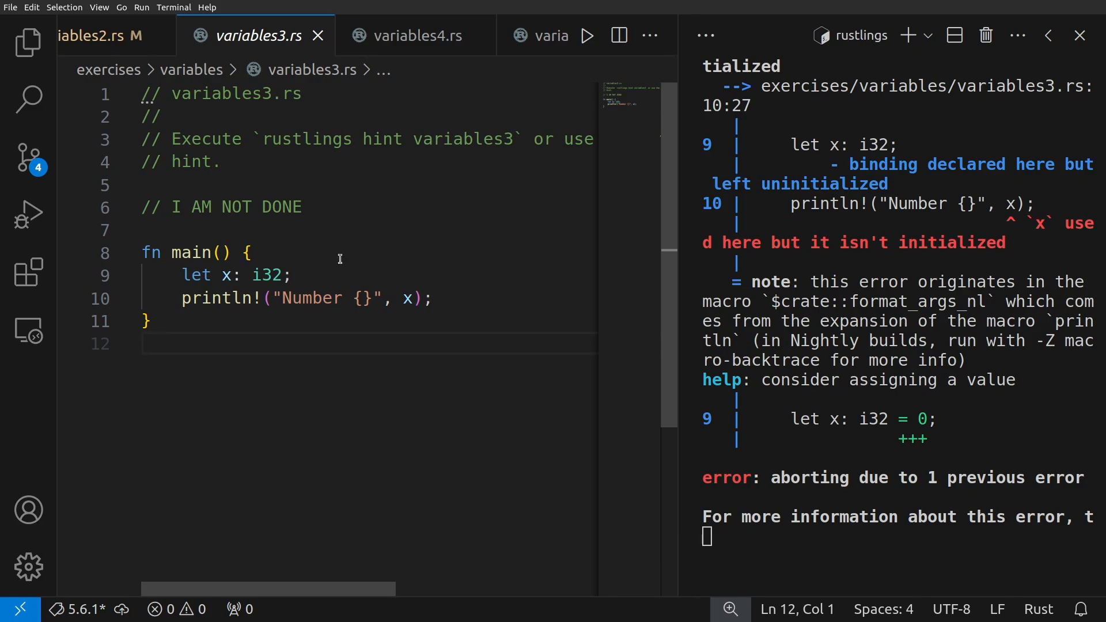
mouse_move(238, 275)
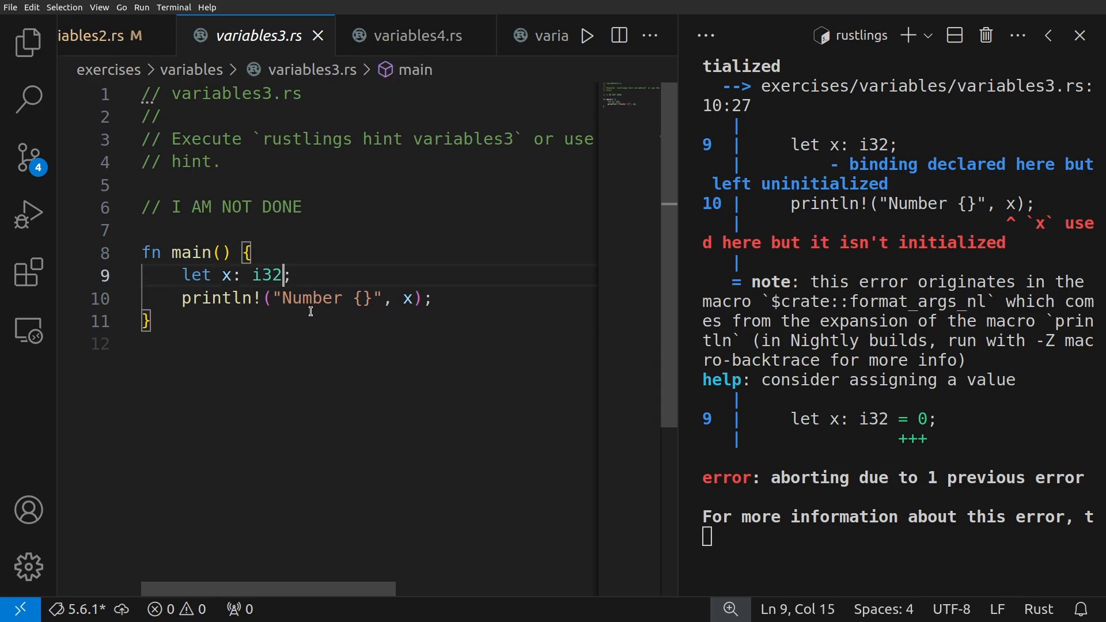
Initialize x to 10 in variables3.rs, remove the I AM NOT DONE comment, save, and move to variables4.rs.
type("=")
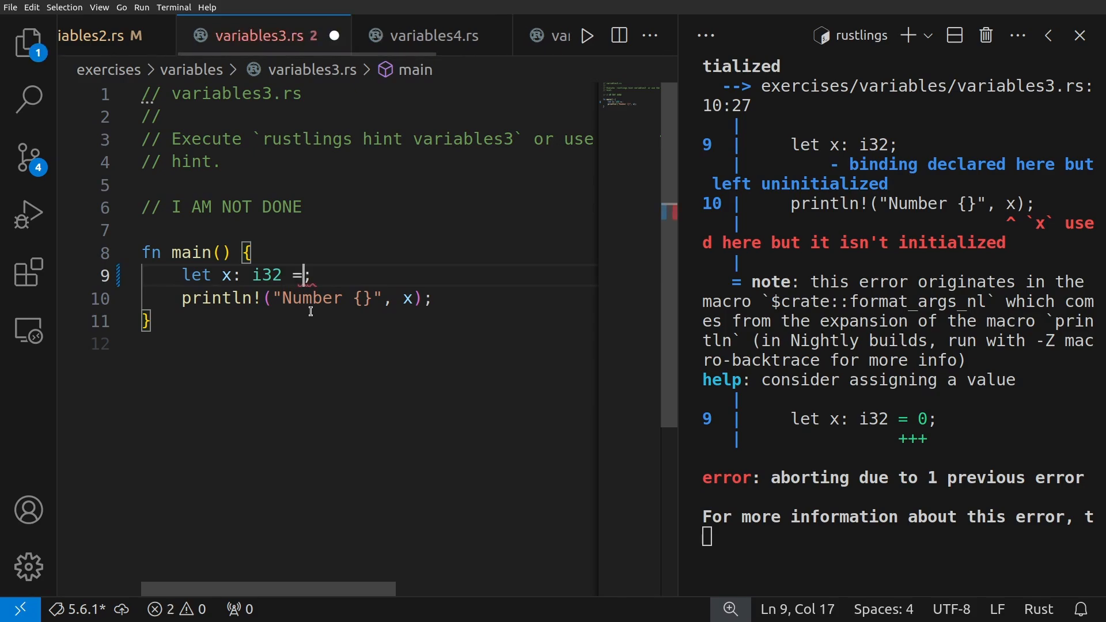
type("10")
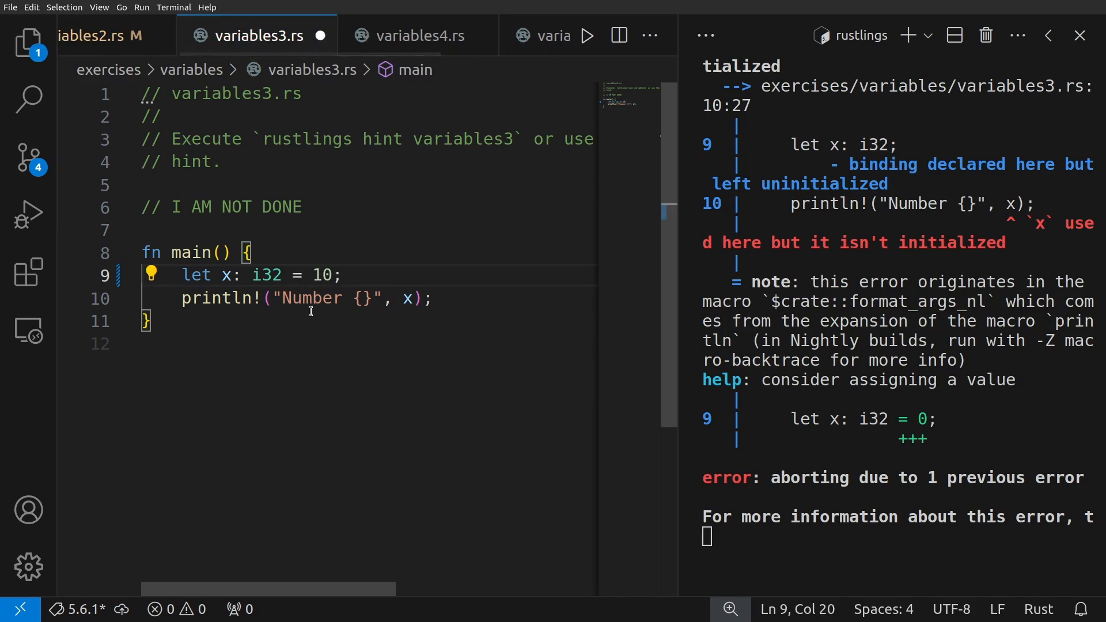
key("ctrl+s")
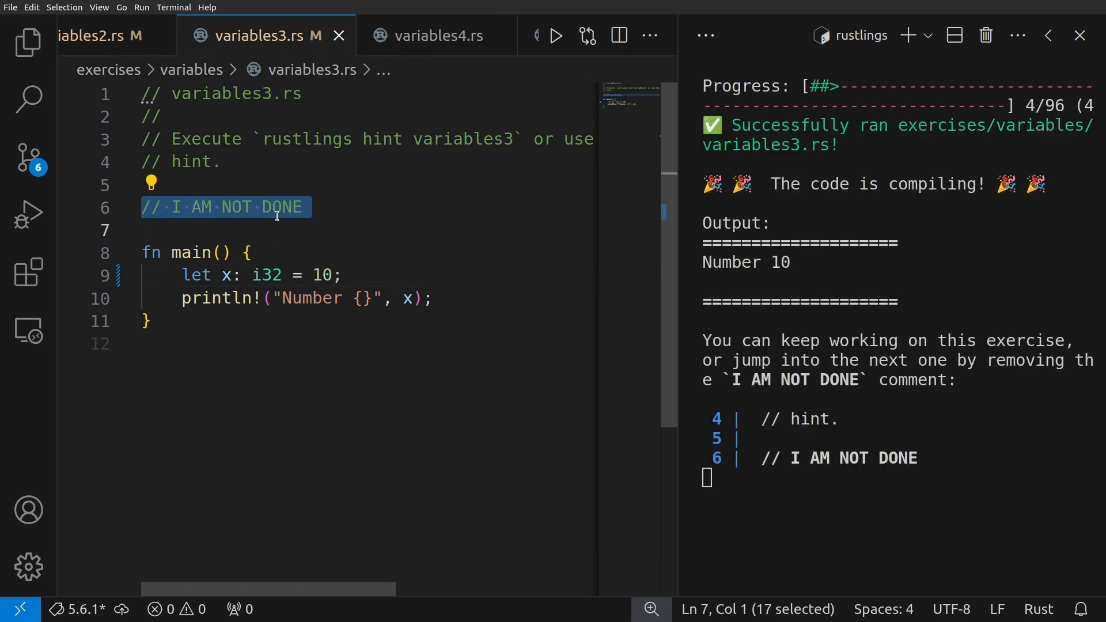
key("Delete")
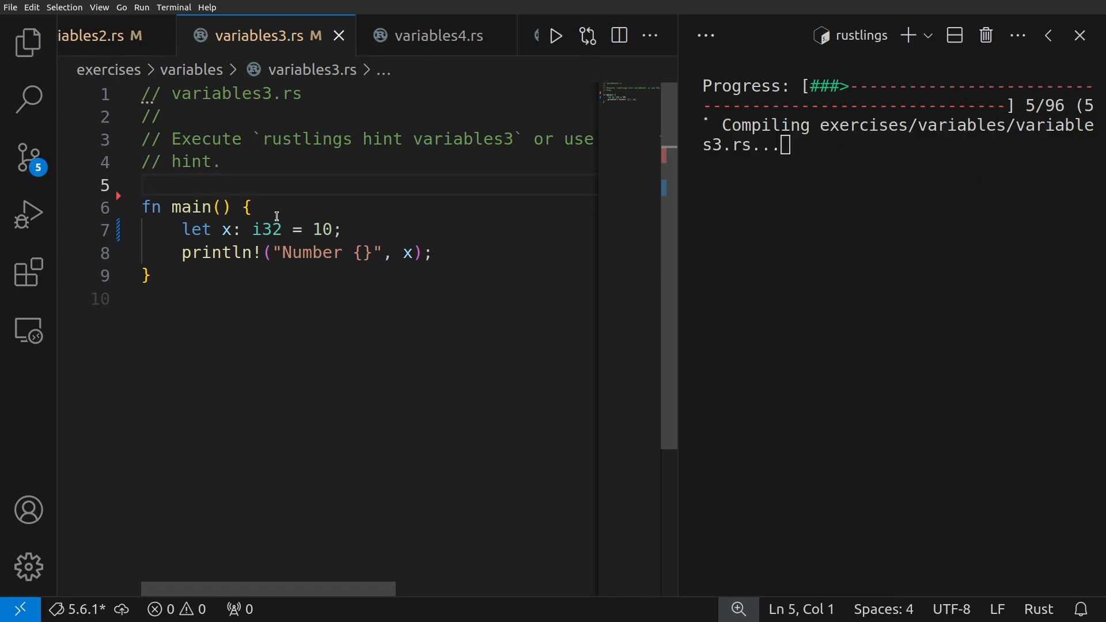
left_click(436, 35)
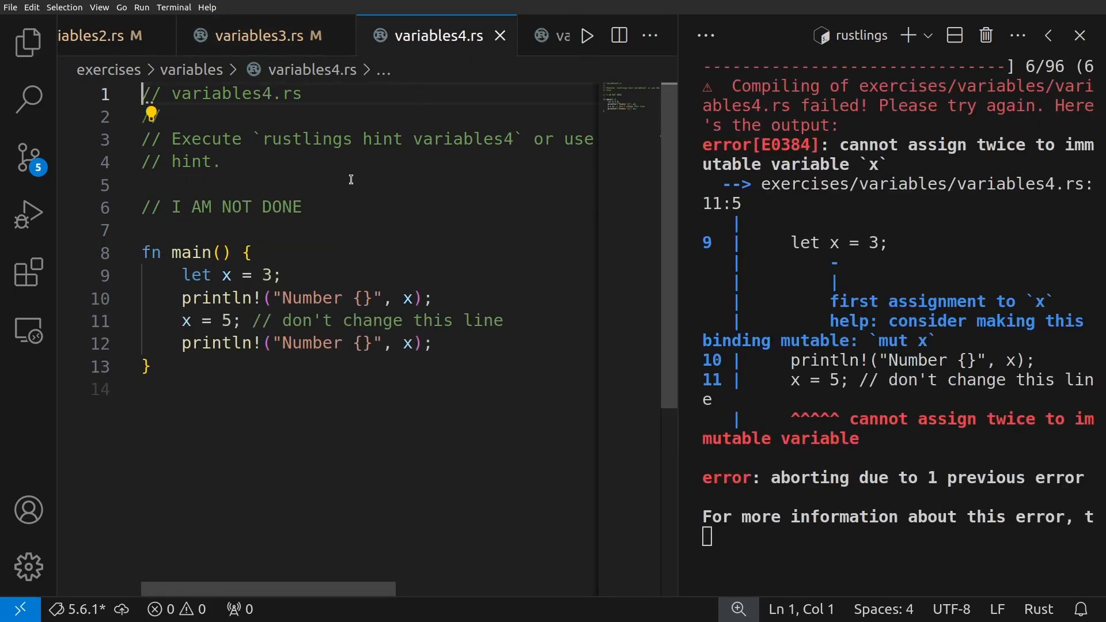
mouse_move(157, 260)
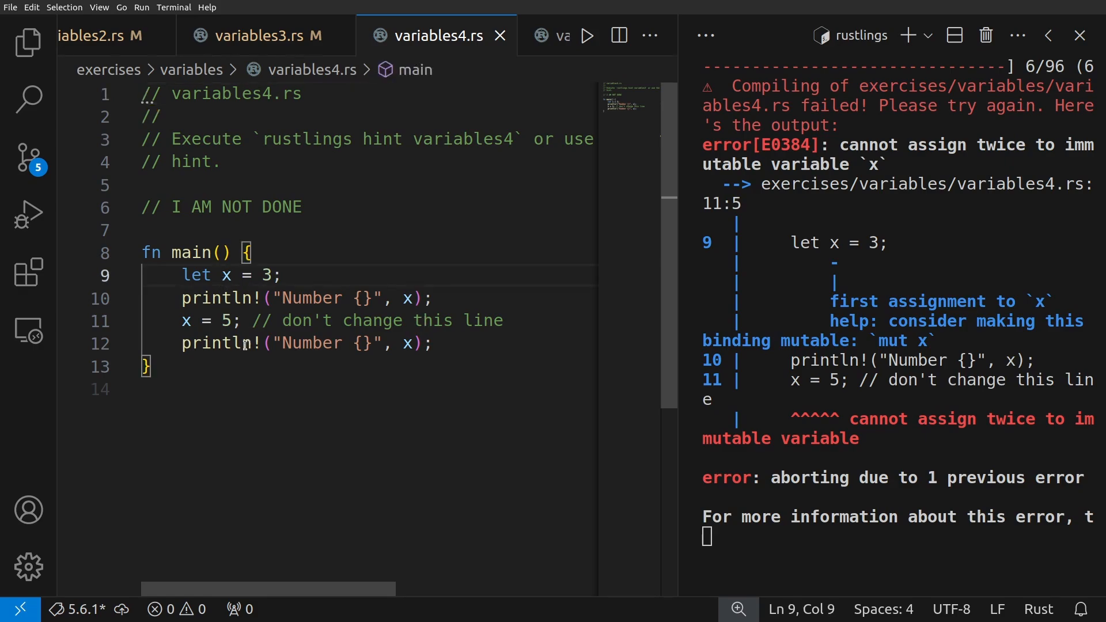
Make x mutable with `let mut x = 3;` in variables4.rs.
type("mut")
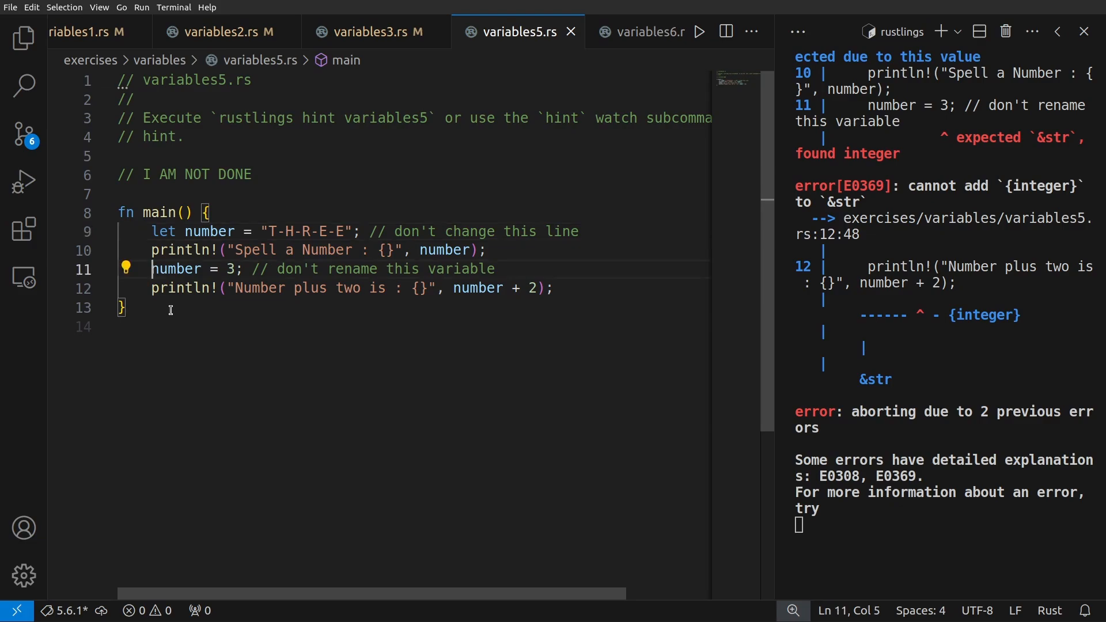
Shadow number on line 11 of variables5.rs so it reads let number = 3;.
type("let")
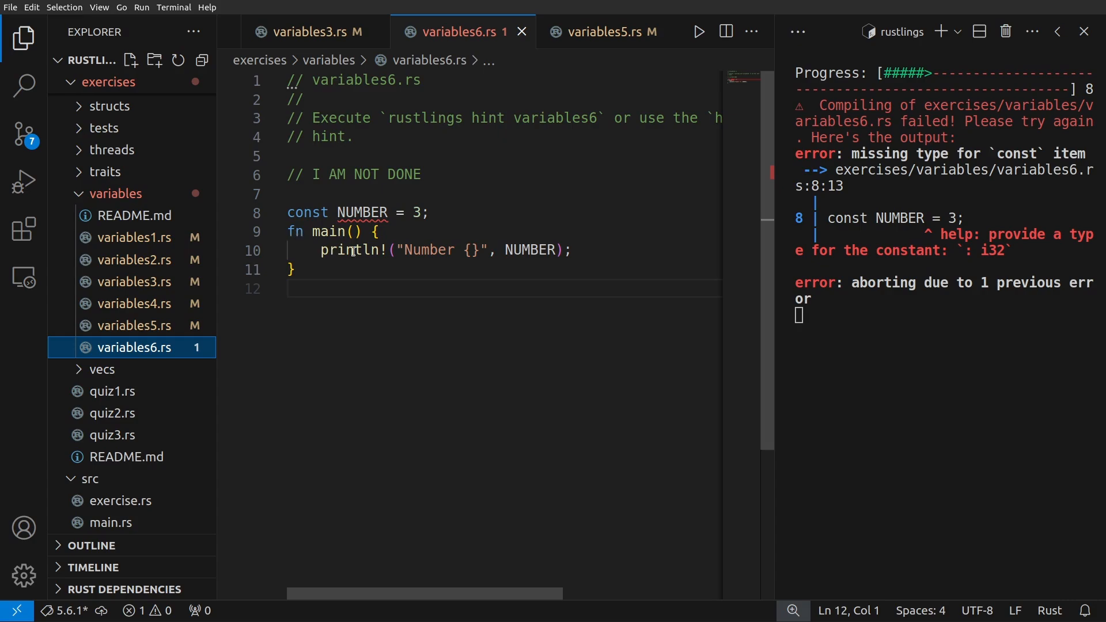
mouse_move(507, 287)
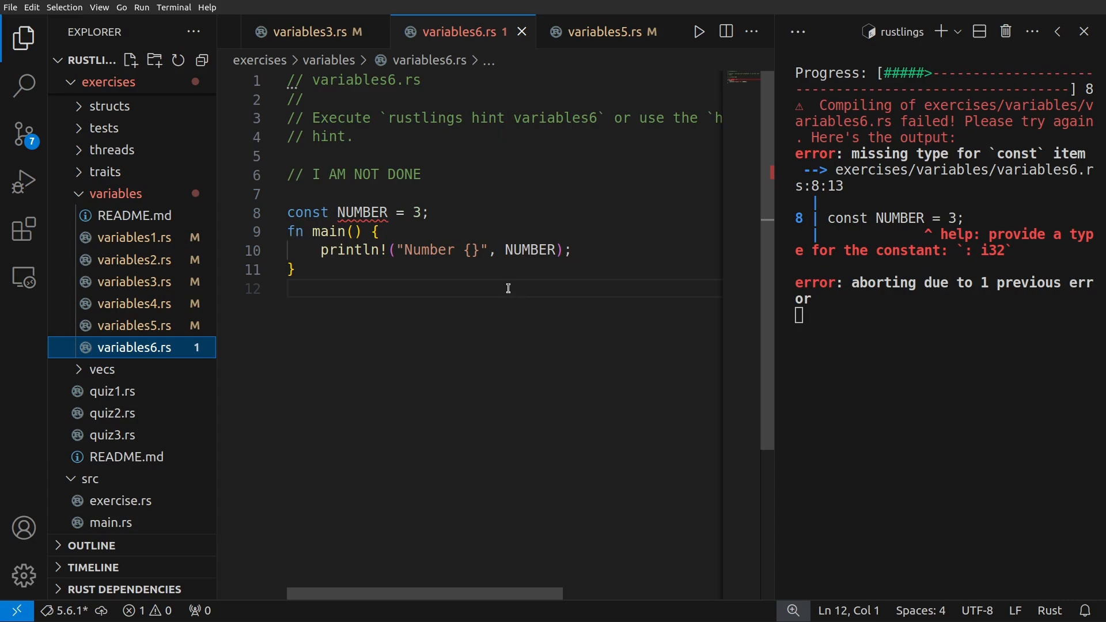
mouse_move(497, 294)
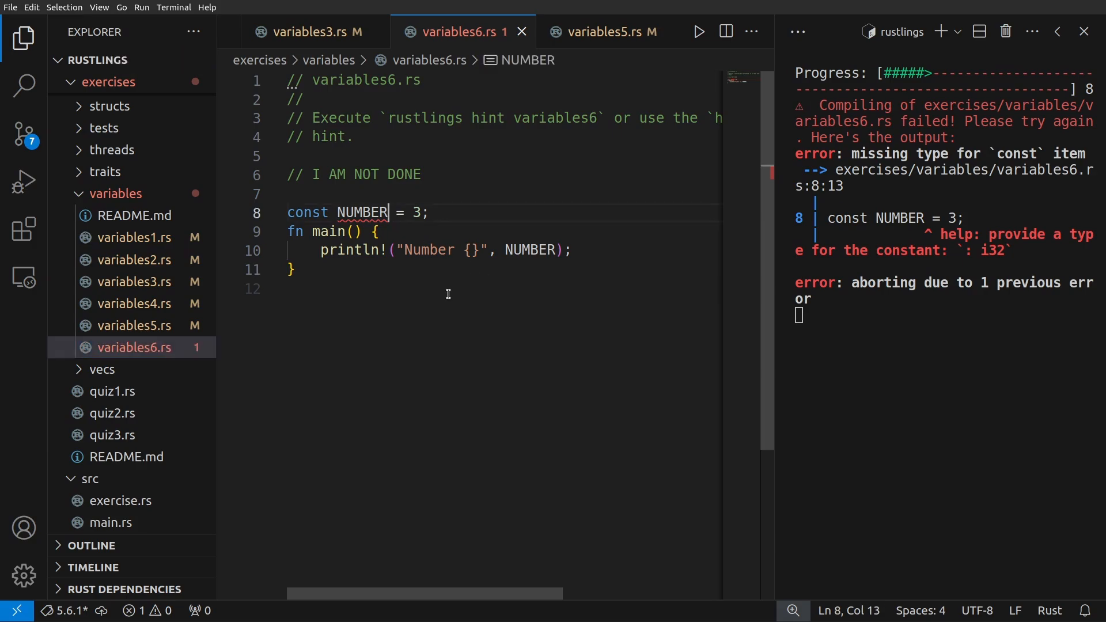
Annotate the constant on line 8 of variables6.rs as const NUMBER: i8 = 3;.
type(": i8")
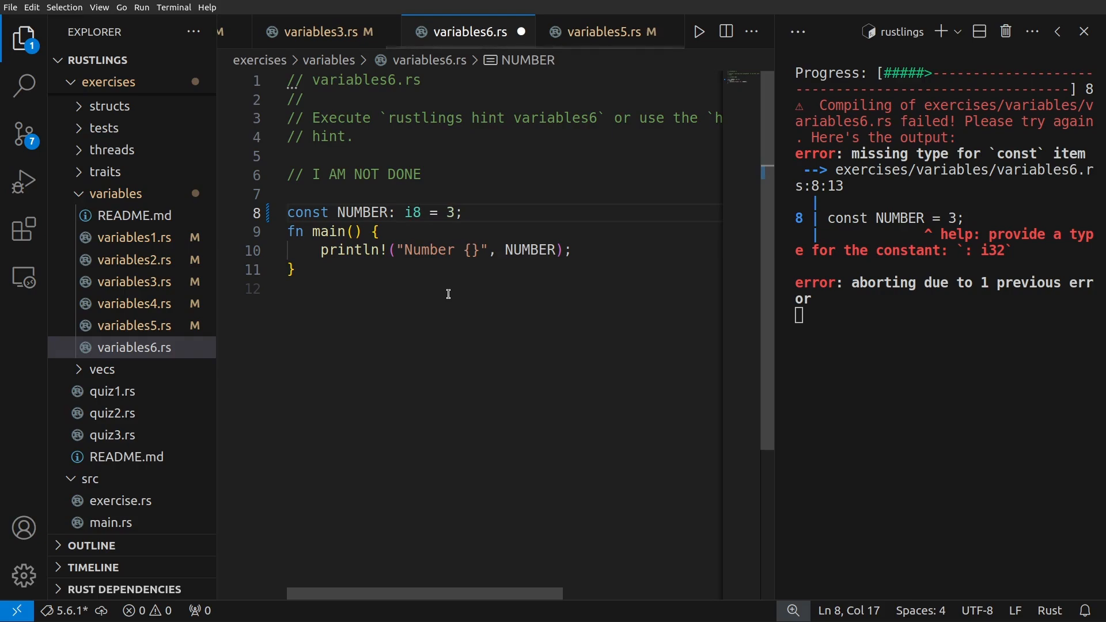